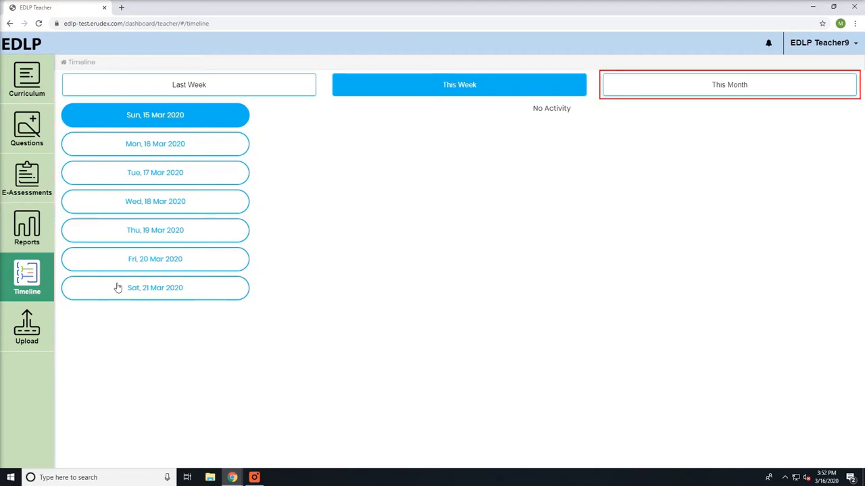
# - Show Monday 16 March 2020 activity and review the Arabic Book 3 details
pyautogui.click(460, 84)
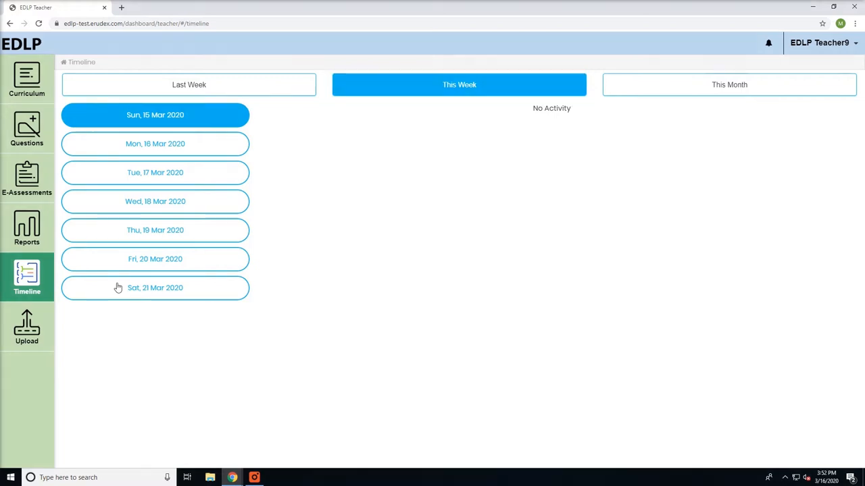
pyautogui.click(154, 143)
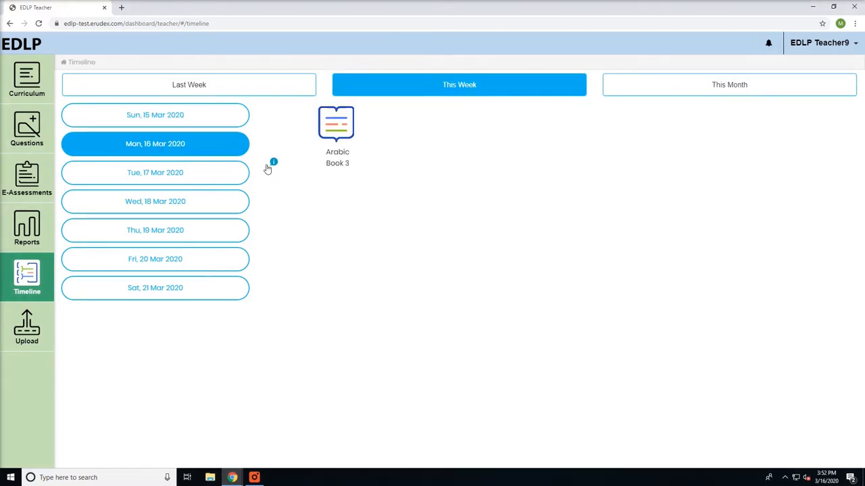
pyautogui.click(273, 162)
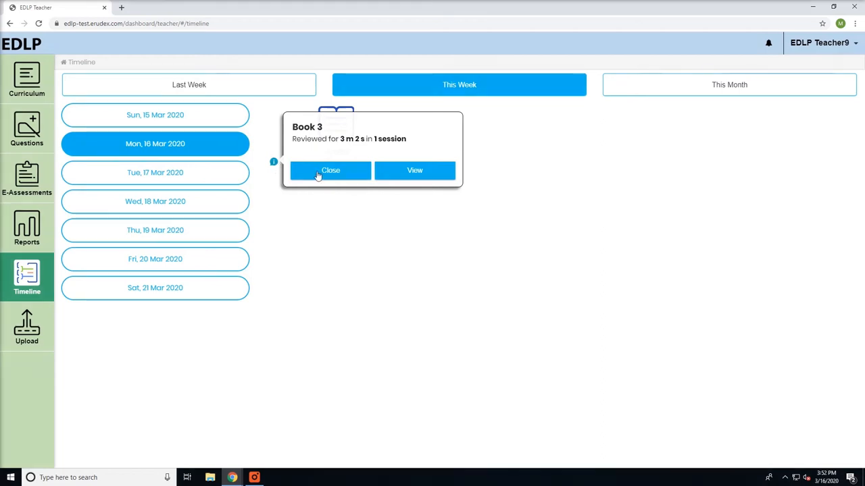
pyautogui.click(330, 170)
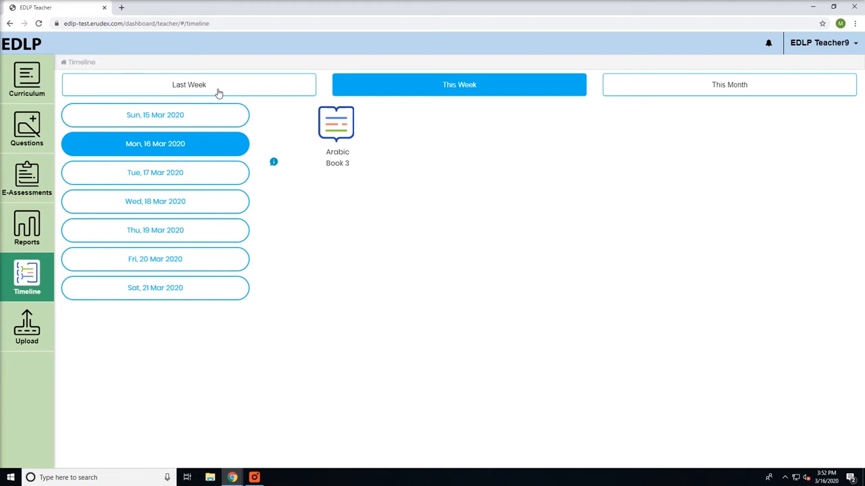
# - Show last week's Thursday 12 March activity and dismiss the English Book 1 details
pyautogui.click(189, 84)
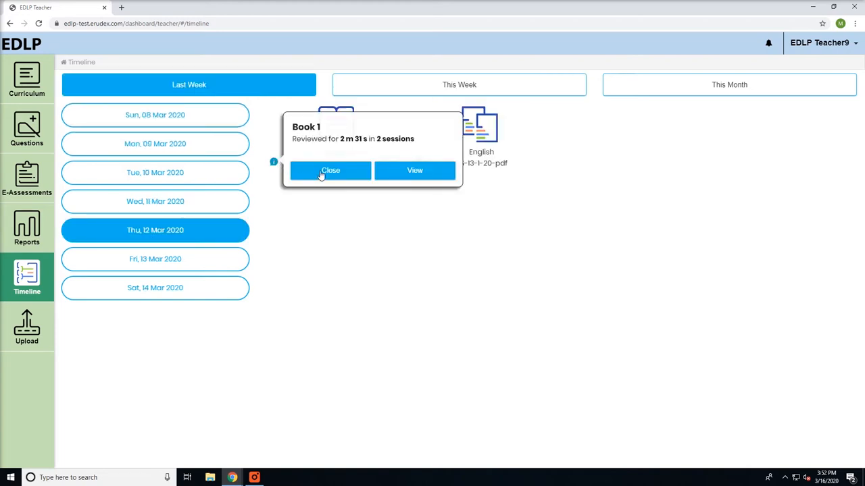
pyautogui.click(330, 170)
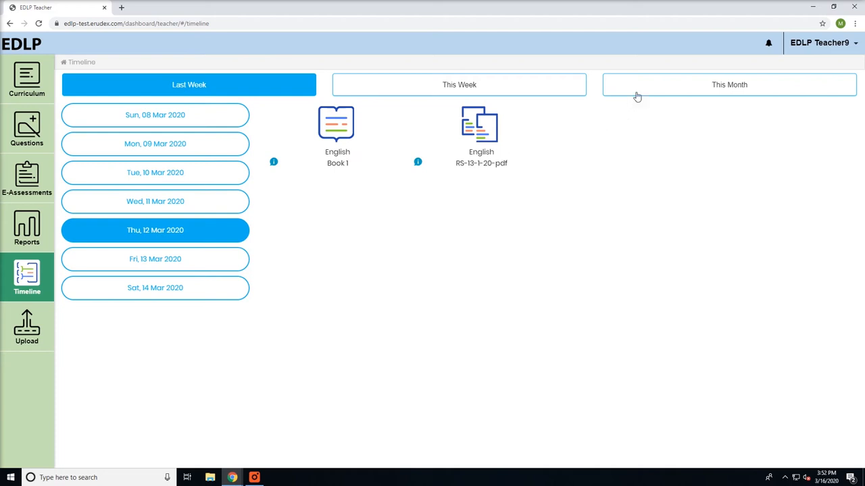
# - Switch the Timeline to the March 2020 monthly calendar view
pyautogui.click(729, 84)
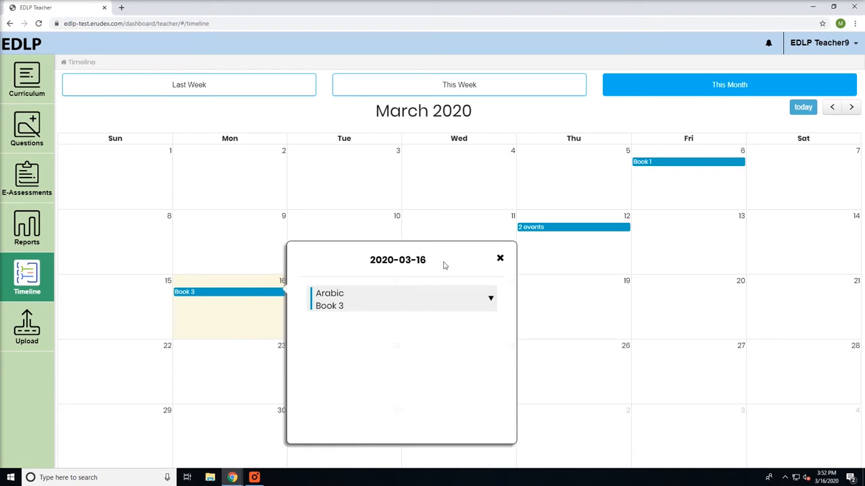
pyautogui.moveTo(452, 265)
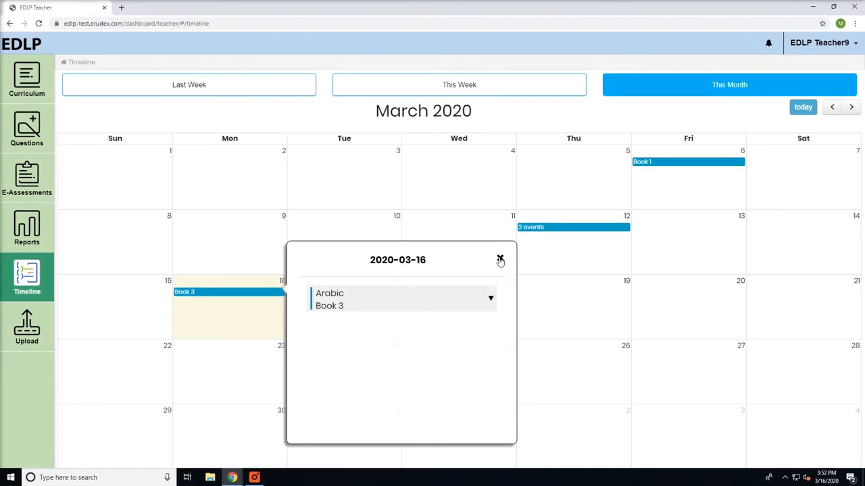
pyautogui.moveTo(484, 271)
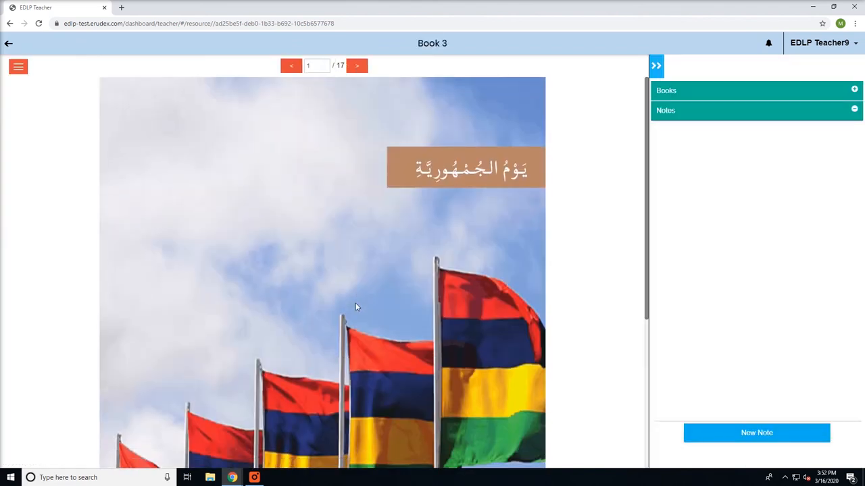
pyautogui.moveTo(337, 295)
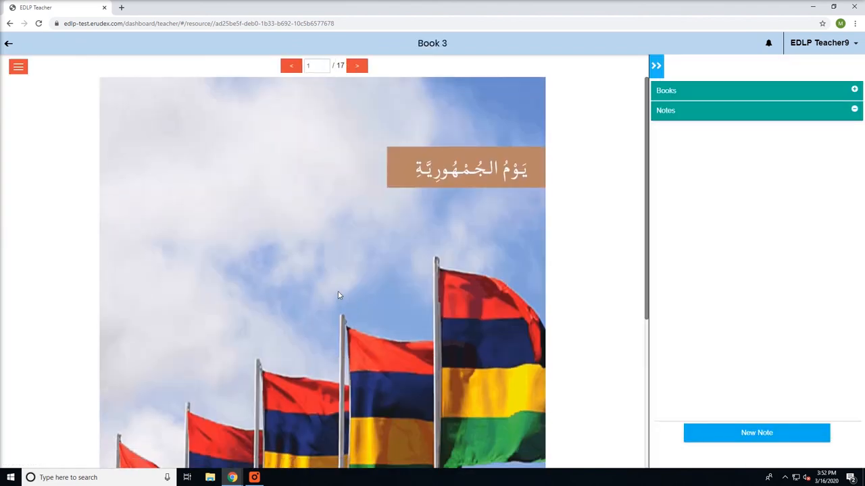